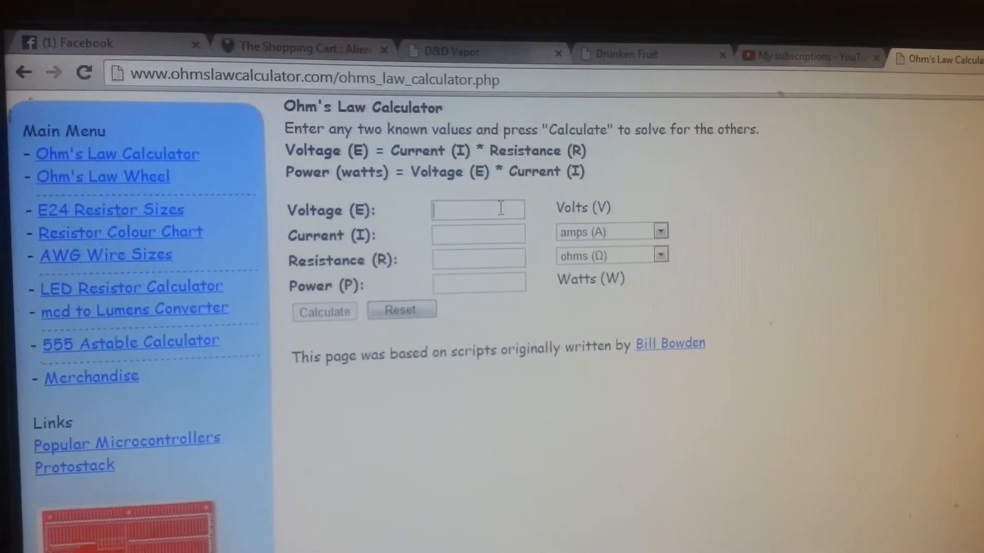
Step: Calculate 0.42 ohms and 42 watts from 4.2 volts and 10 amps, then reset
{"action": "type", "text": "4"}
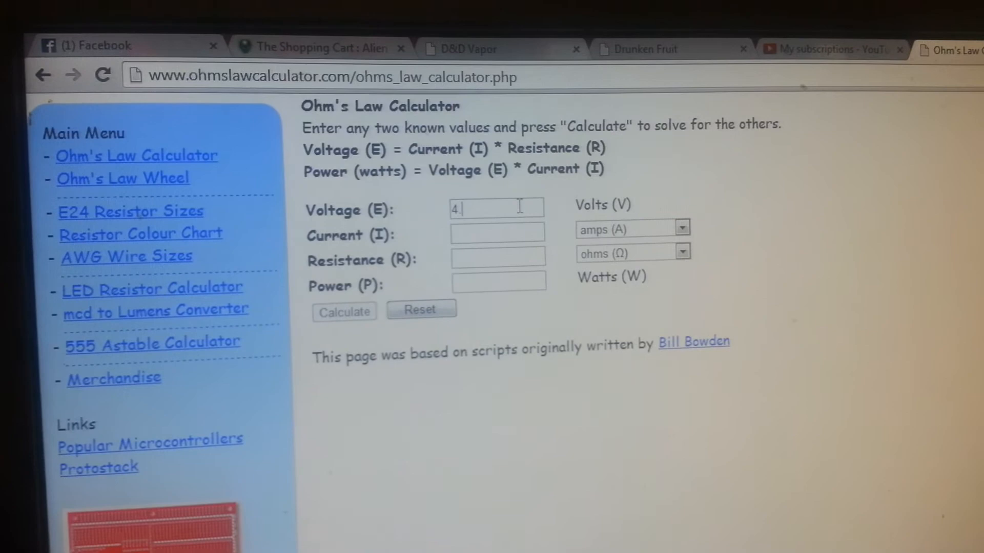
{"action": "type", "text": ".2"}
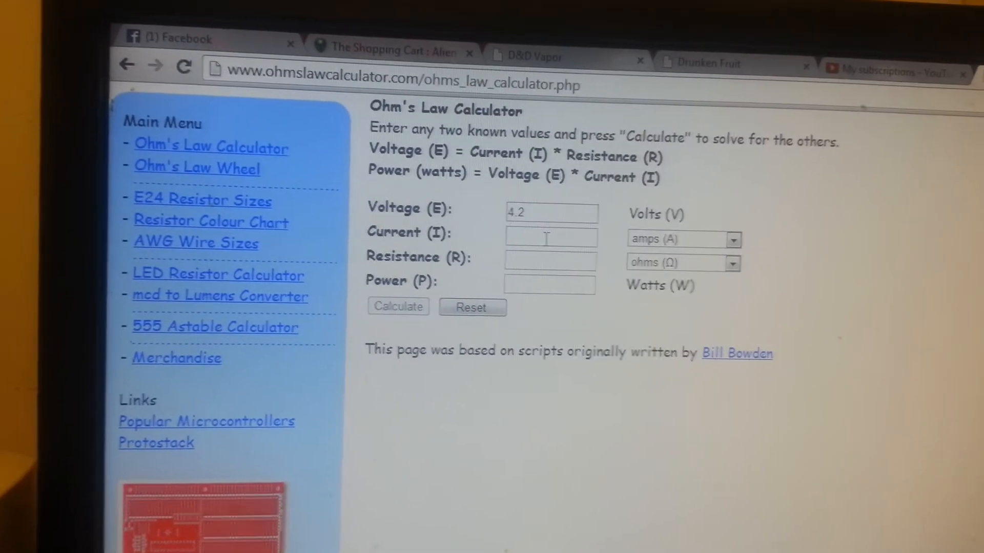
{"action": "type", "text": "10"}
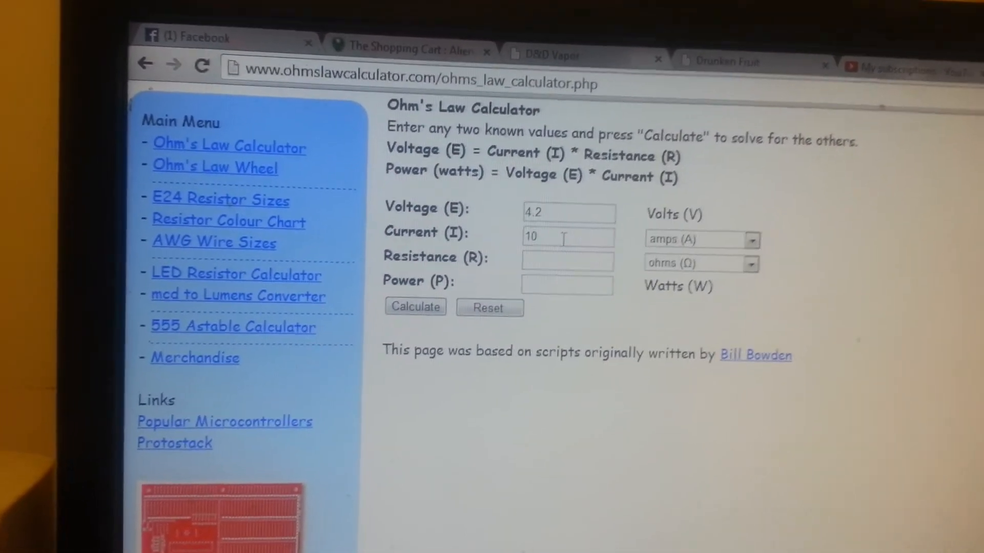
{"action": "left_click", "coordinate": [414, 307]}
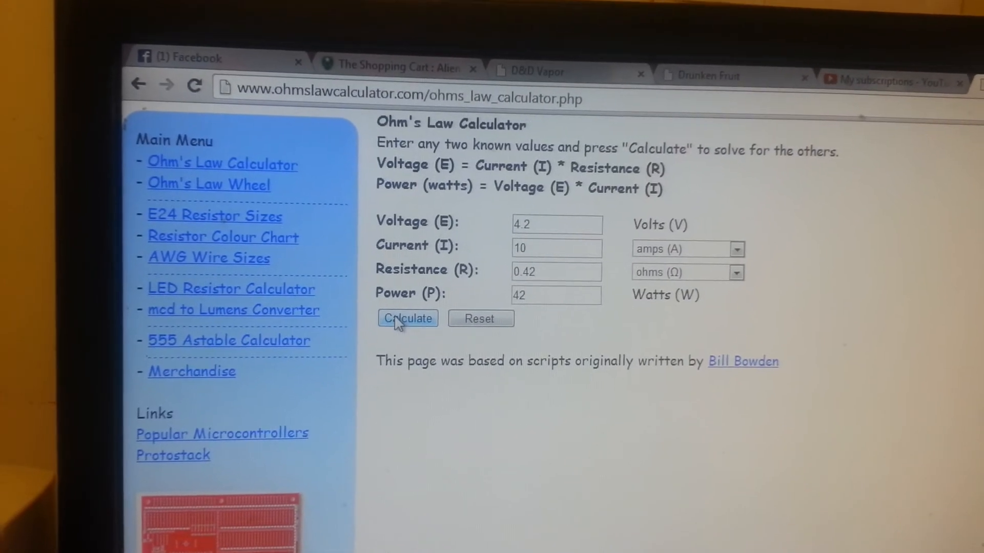
{"action": "left_click", "coordinate": [481, 319]}
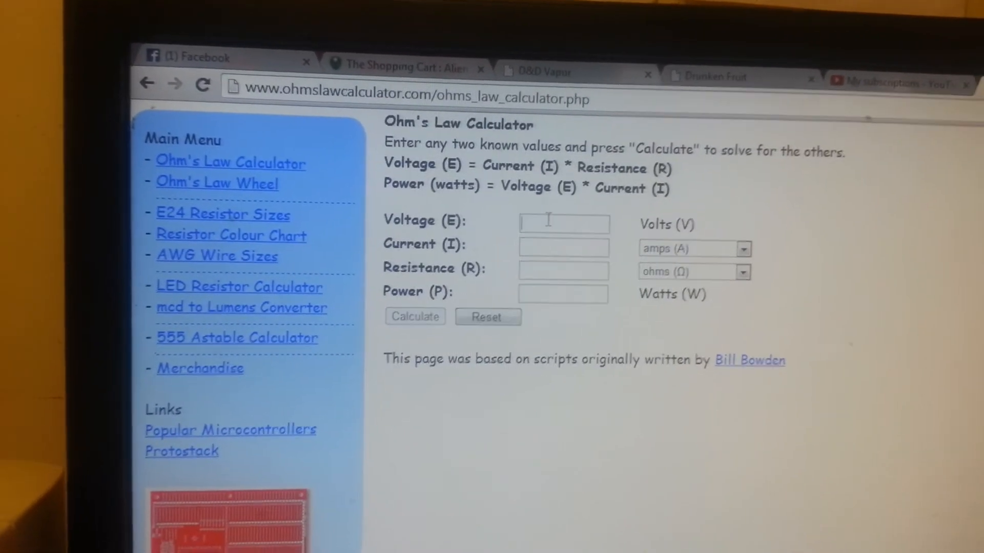
Step: Calculate 8.4 amps and 35.28 watts for a 0.5 ohm coil at 4.2 volts, then reset
{"action": "type", "text": "4.2"}
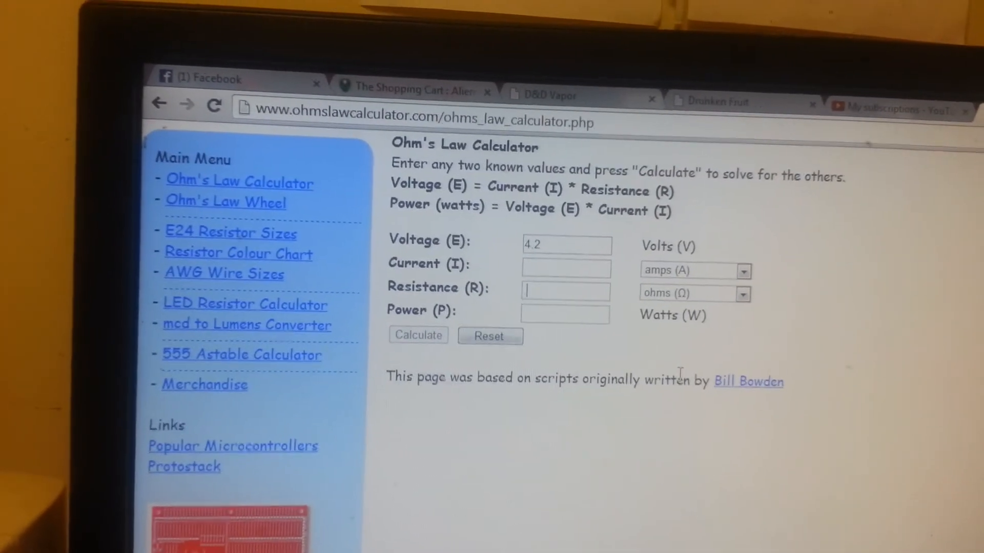
{"action": "type", "text": ".5"}
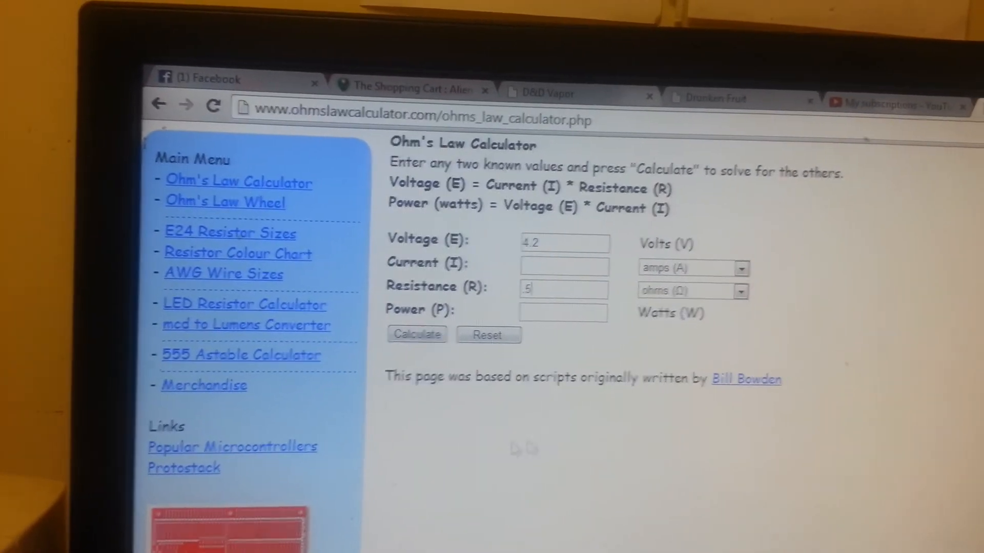
{"action": "left_click", "coordinate": [418, 340]}
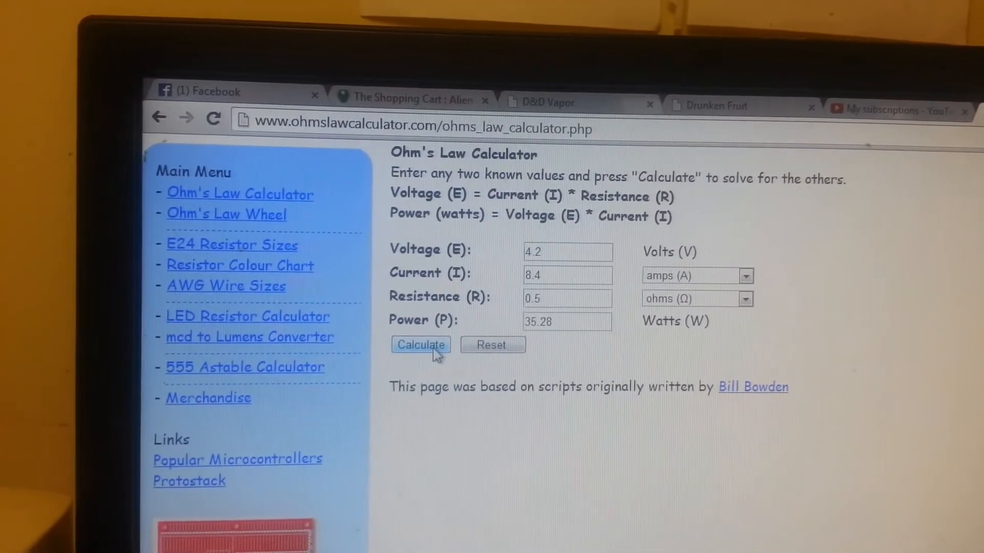
{"action": "left_click", "coordinate": [492, 344]}
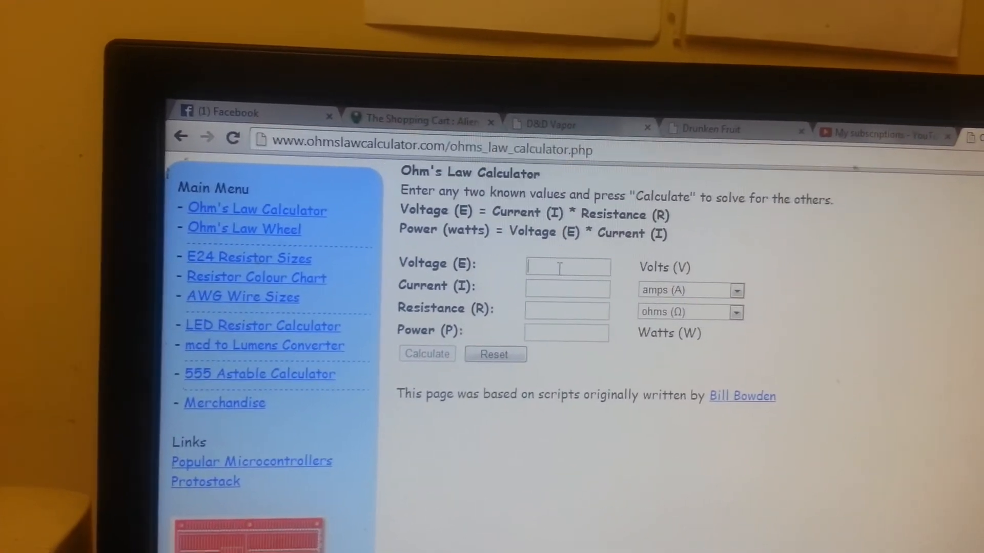
Step: Enter 4.2 volts as the battery voltage for a new calculation
{"action": "type", "text": "42"}
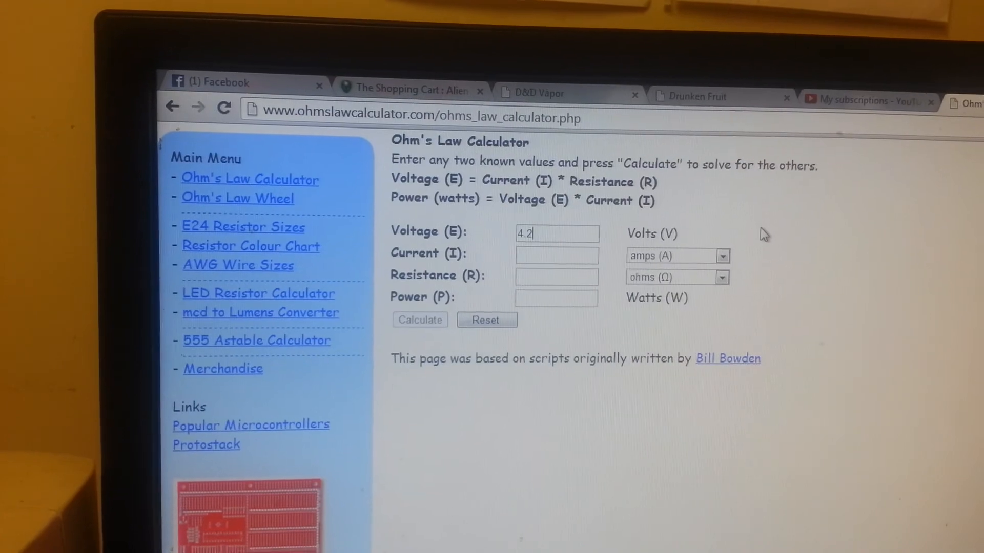
Step: Calculate 0.37 ohms and 37 watts from 3.7 volts and 10 amps, then reset
{"action": "left_click", "coordinate": [486, 320]}
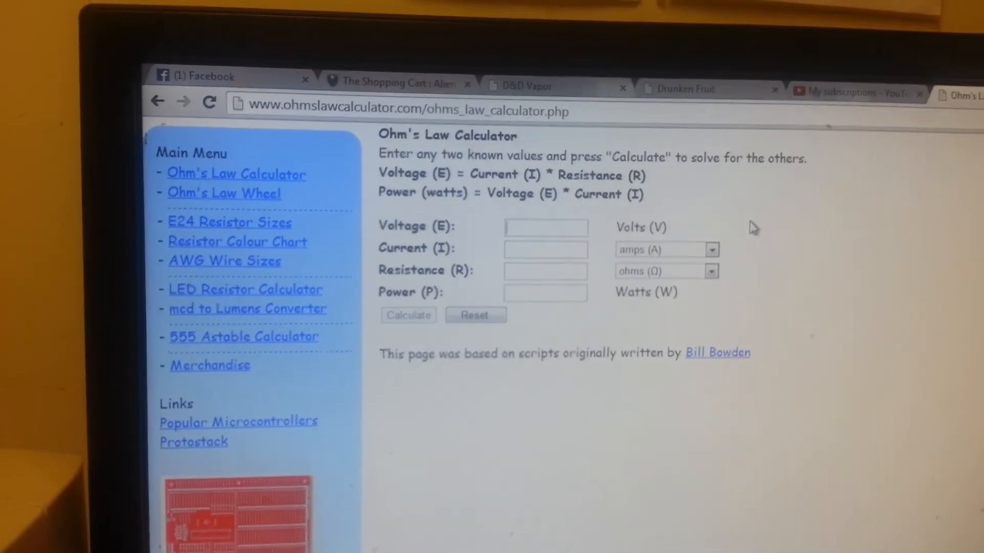
{"action": "type", "text": "3.7"}
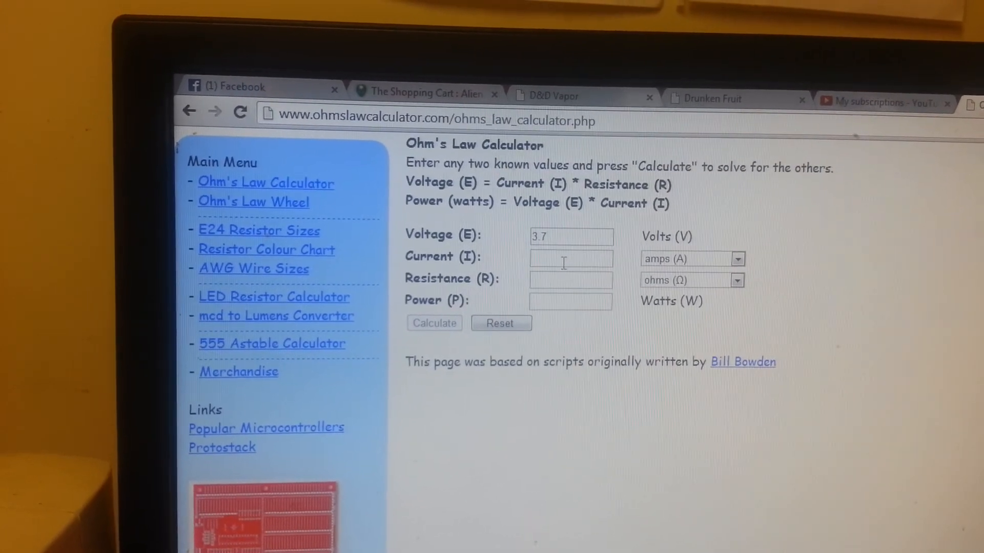
{"action": "type", "text": "10"}
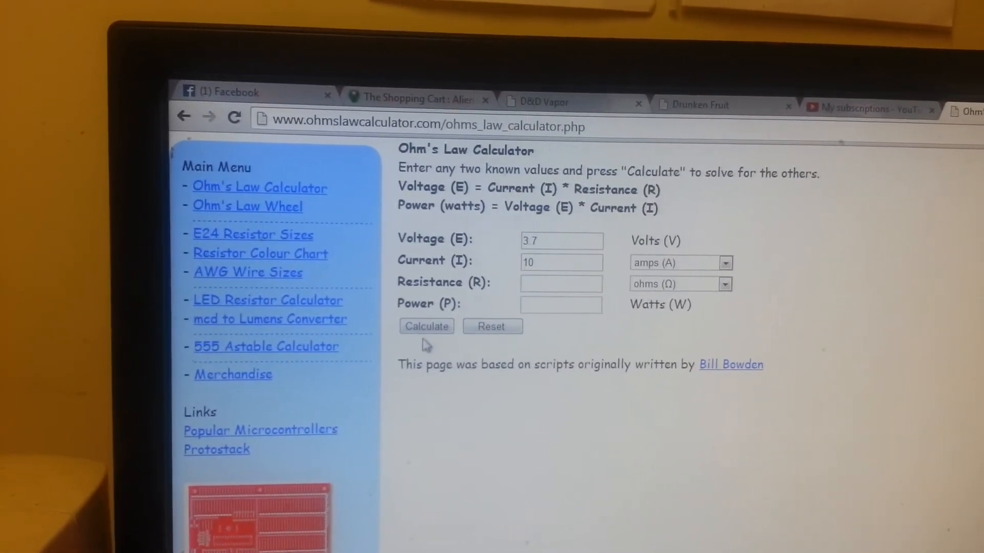
{"action": "left_click", "coordinate": [426, 326]}
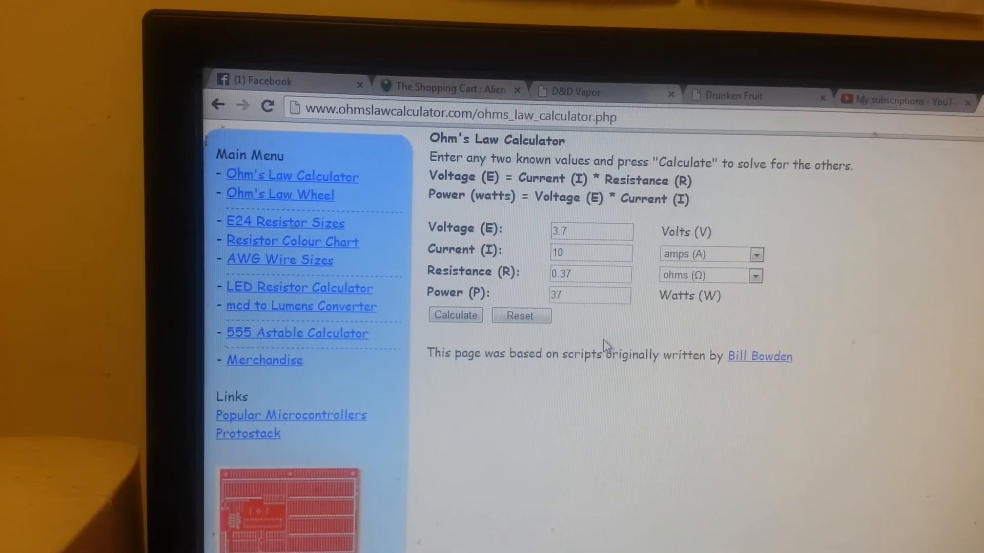
{"action": "left_click", "coordinate": [520, 316]}
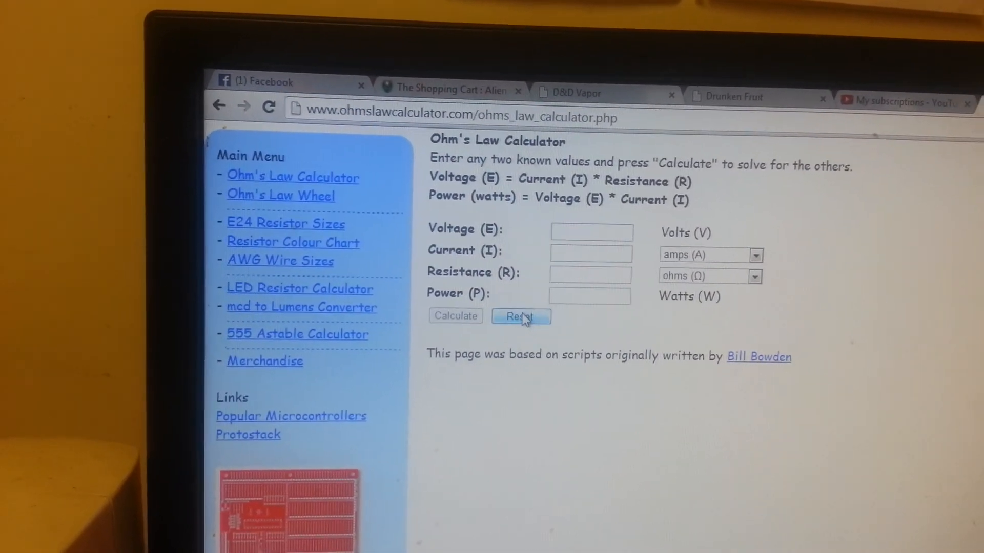